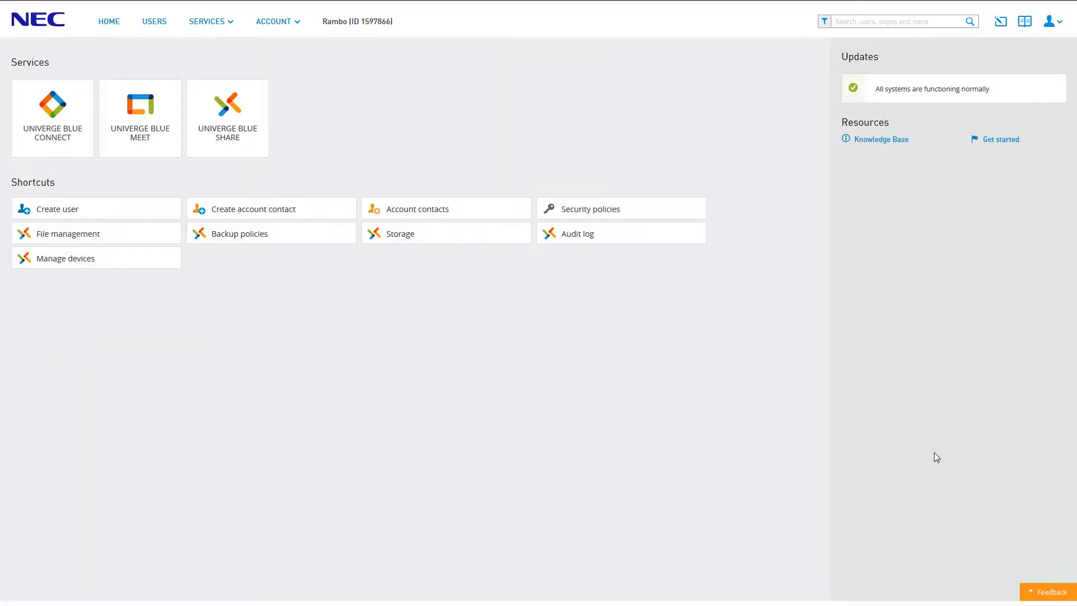
{"action": "mouse_move", "coordinate": [100, 231]}
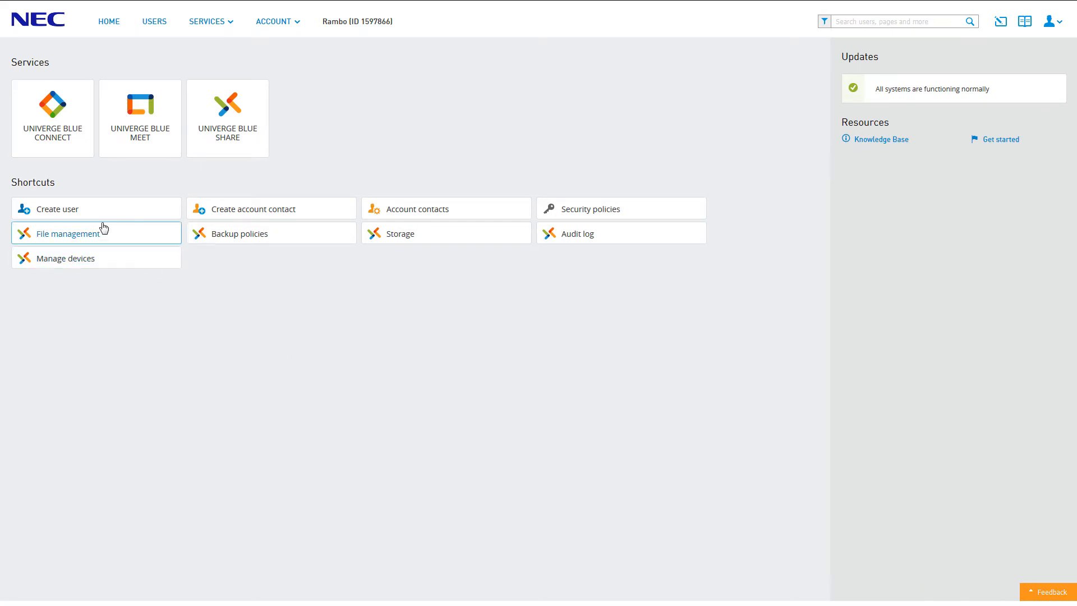
{"action": "mouse_move", "coordinate": [50, 121]}
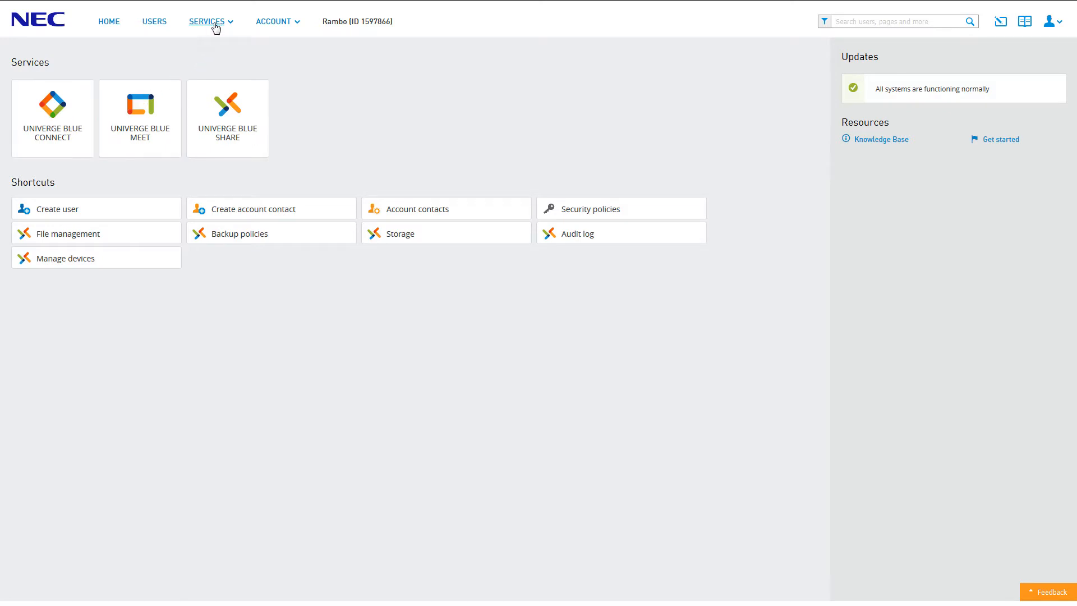
Step: Go to the Univerge Blue Connect service overview from the Services menu
{"action": "left_click", "coordinate": [205, 21]}
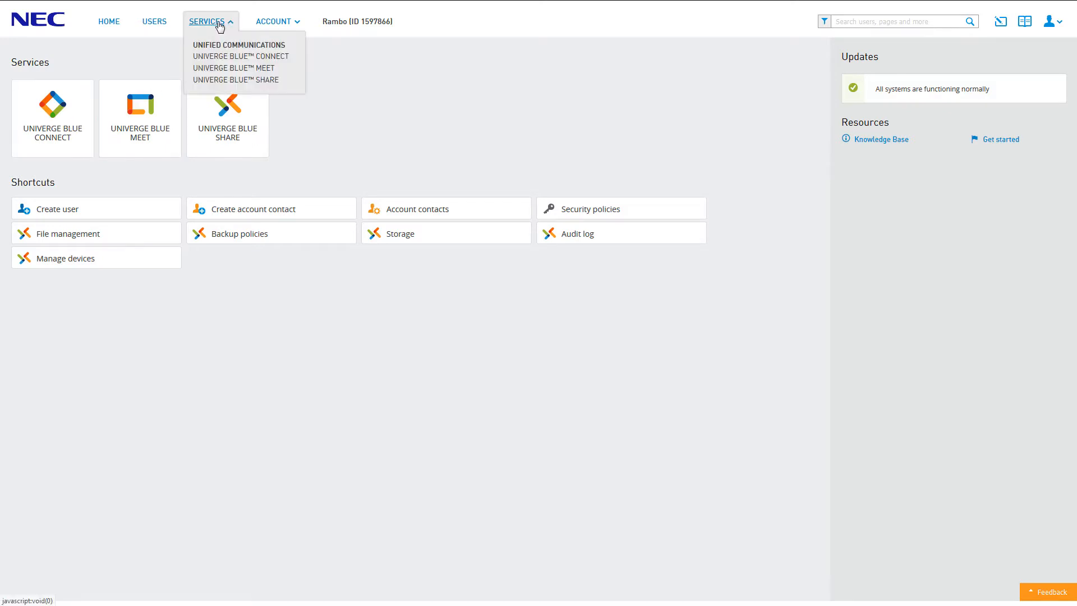
{"action": "left_click", "coordinate": [234, 56]}
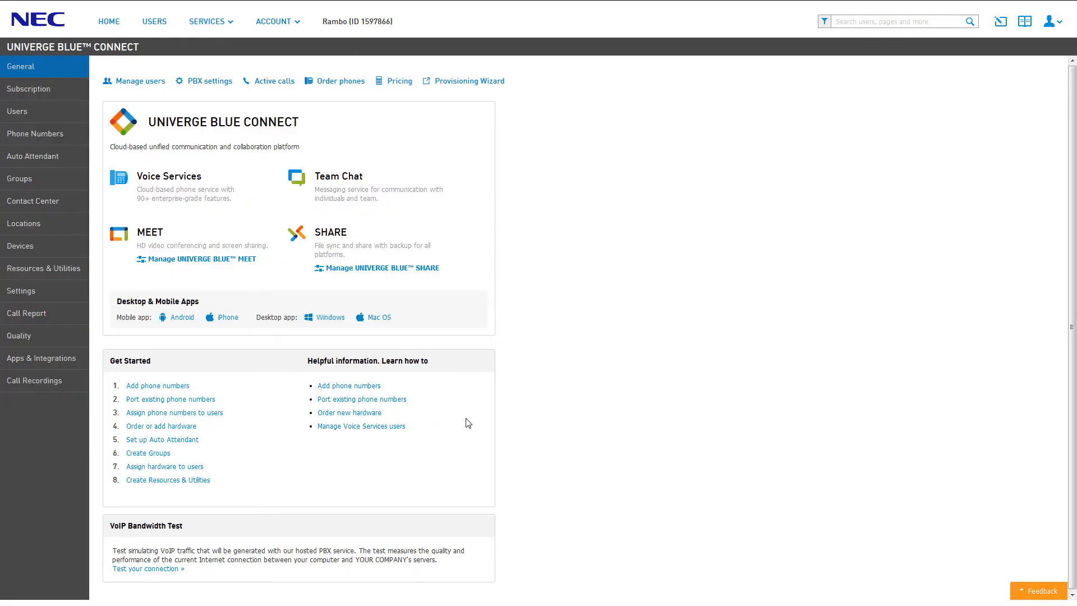
{"action": "left_click", "coordinate": [208, 21]}
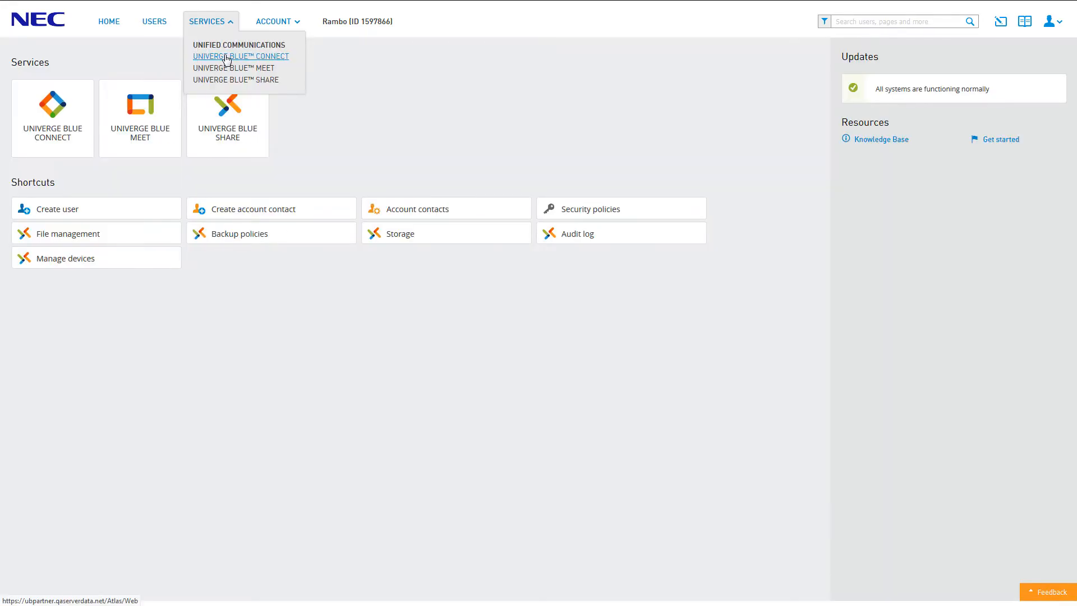
{"action": "left_click", "coordinate": [240, 56]}
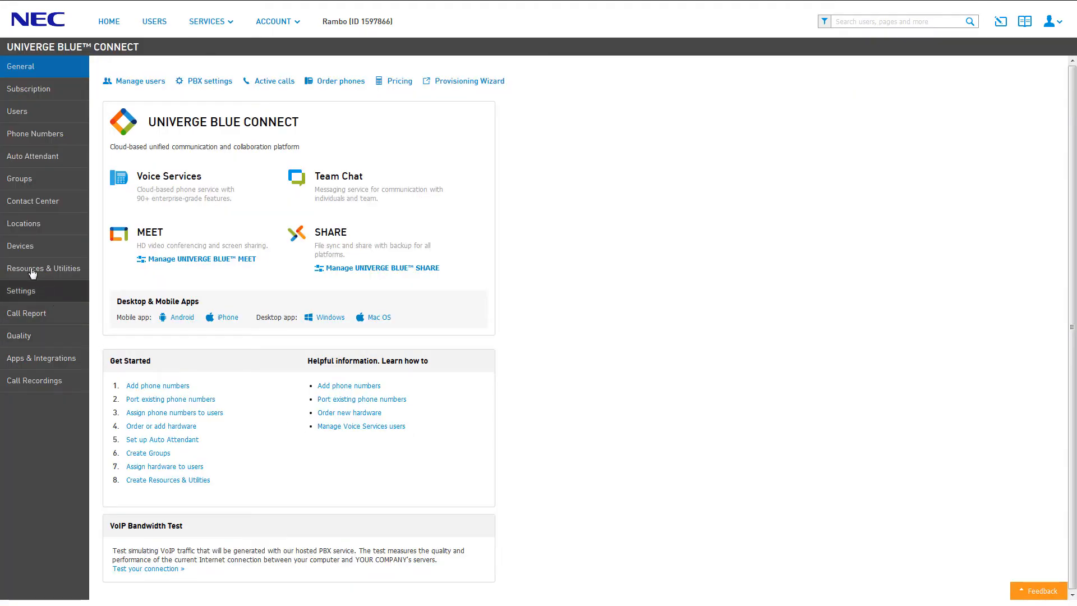
Step: Show the Locations page listing WA Office, BV Office and member assignments
{"action": "left_click", "coordinate": [24, 223]}
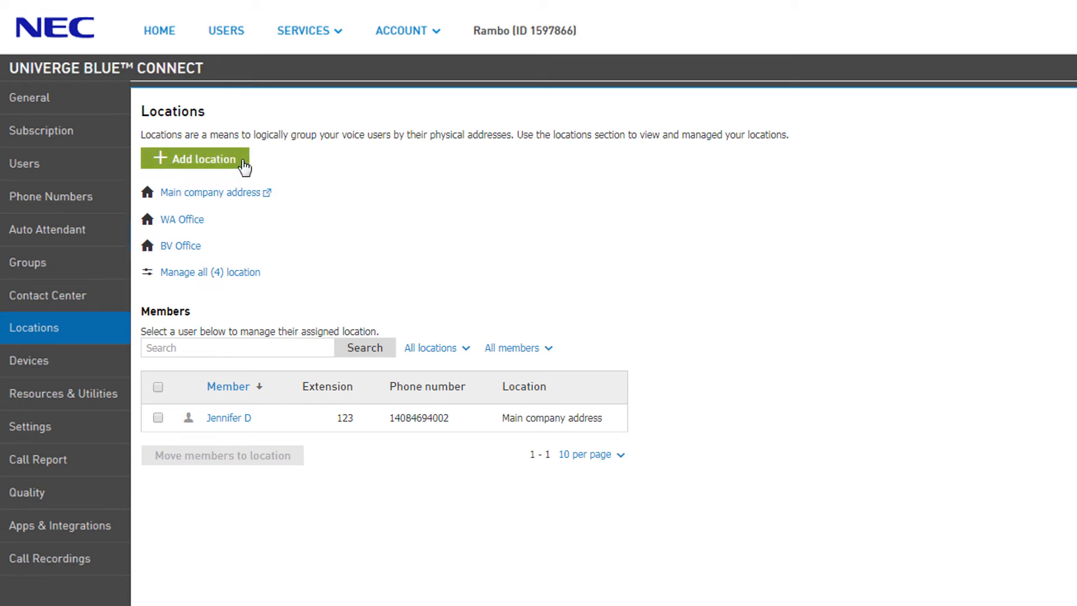
Step: Add location New MV Office at 3000 Ravendale Drive, Mountain View, California and submit it
{"action": "left_click", "coordinate": [197, 159]}
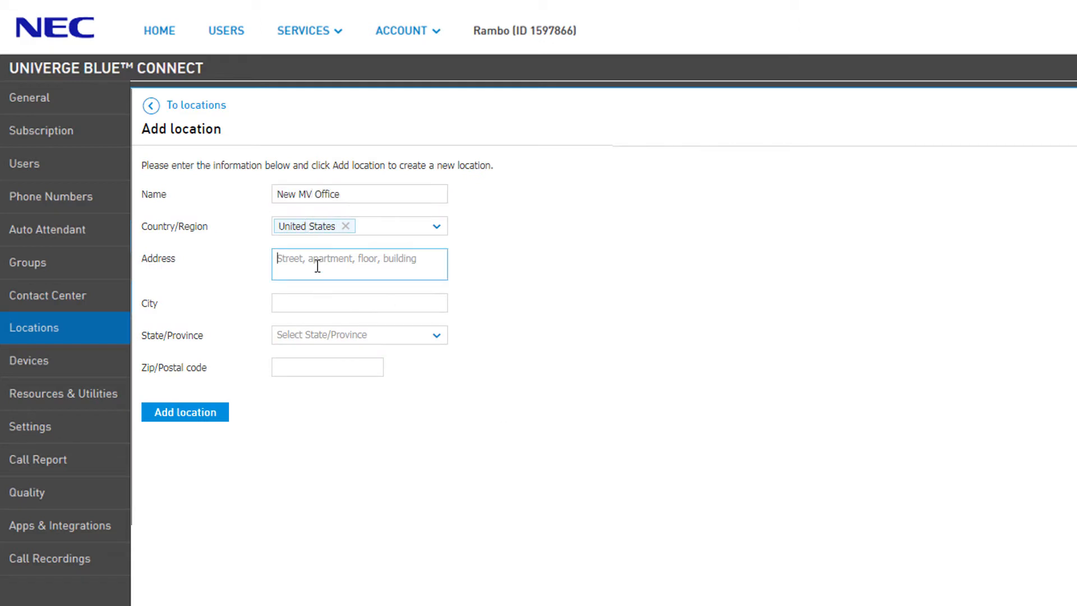
{"action": "type", "text": "3000 Ravenda"}
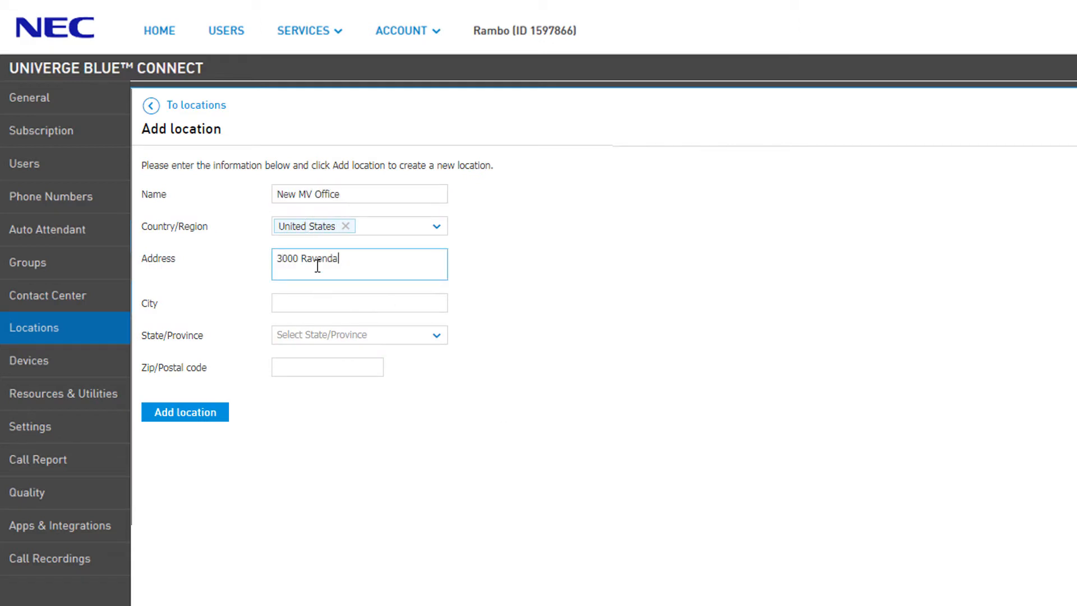
{"action": "type", "text": "Mountain View"}
{"action": "left_click", "coordinate": [327, 367]}
{"action": "type", "text": "9404"}
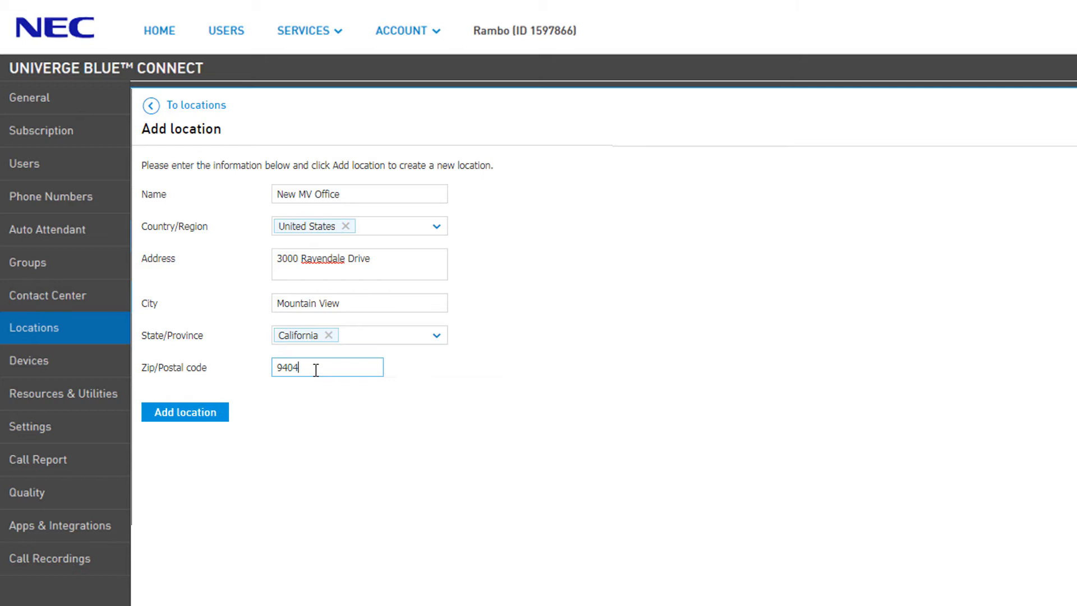
{"action": "left_click", "coordinate": [184, 413]}
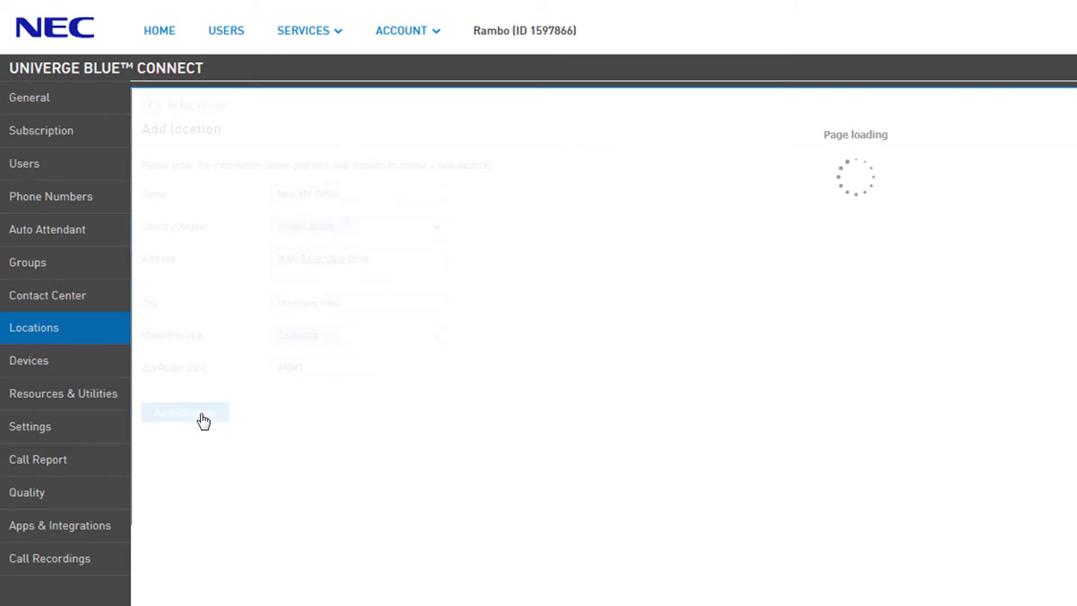
Step: Accept the auto-corrected ZIP 94043-4026 and save New MV Office as the fifth location
{"action": "left_click", "coordinate": [185, 412]}
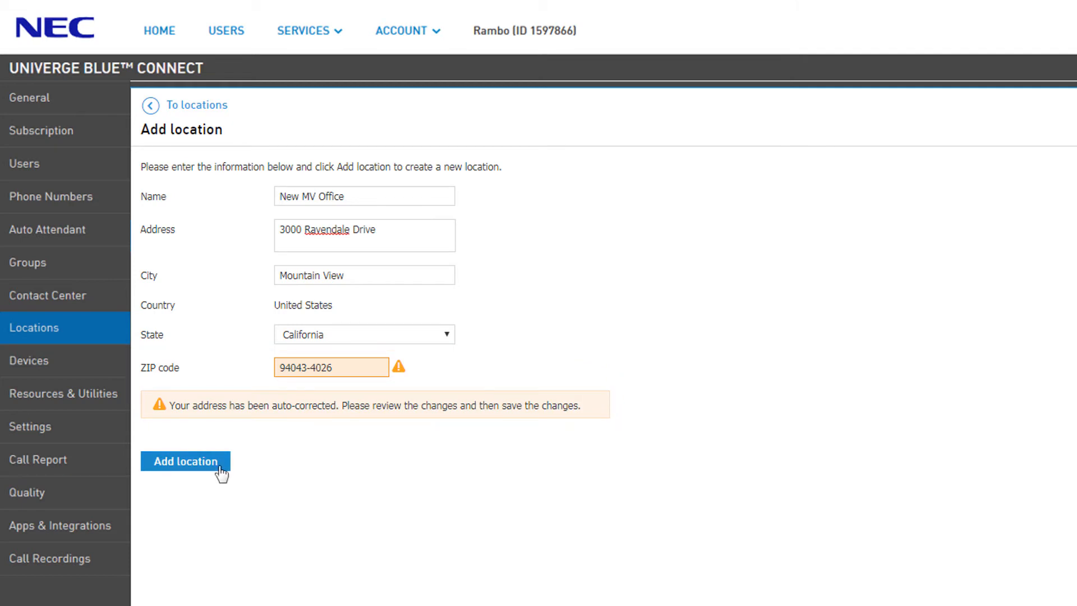
{"action": "left_click", "coordinate": [185, 461]}
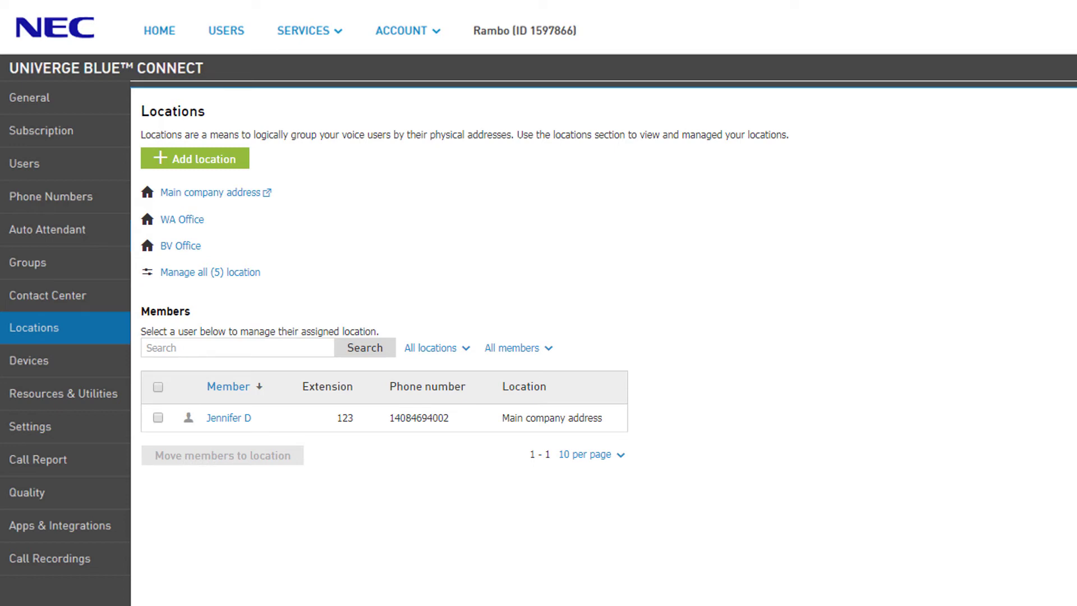
{"action": "mouse_move", "coordinate": [414, 259]}
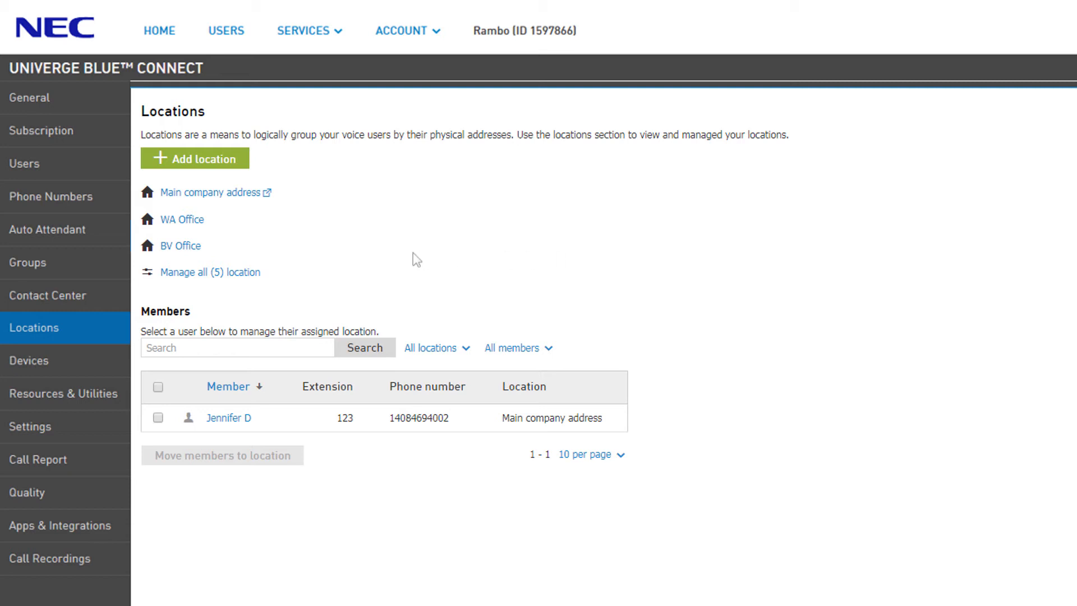
Step: Review all five locations, confirming New MV Office with 0 members, then return to Locations
{"action": "left_click", "coordinate": [210, 272]}
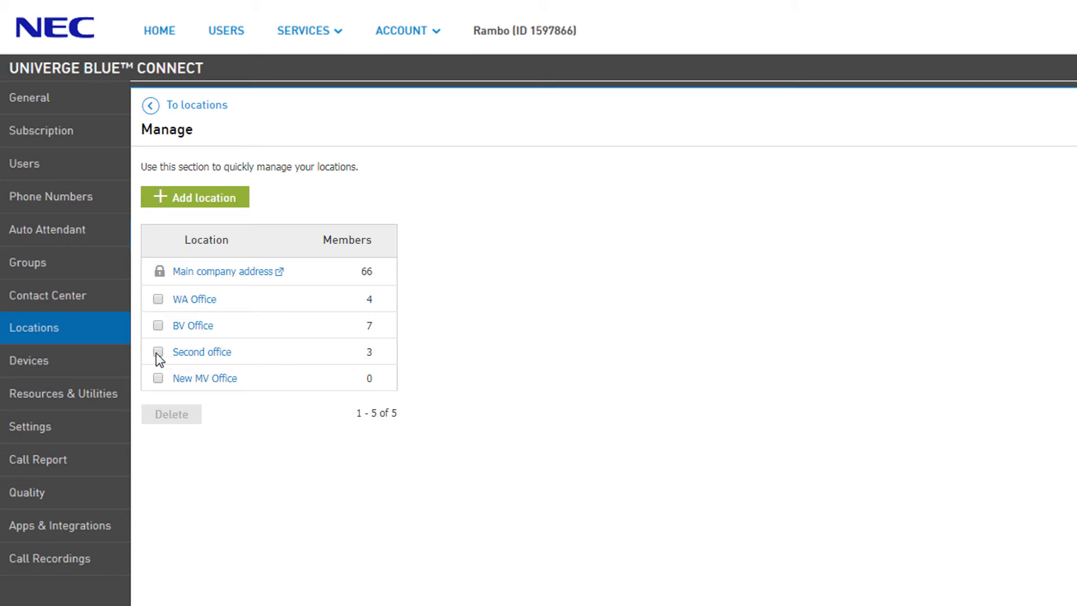
{"action": "left_click", "coordinate": [158, 352]}
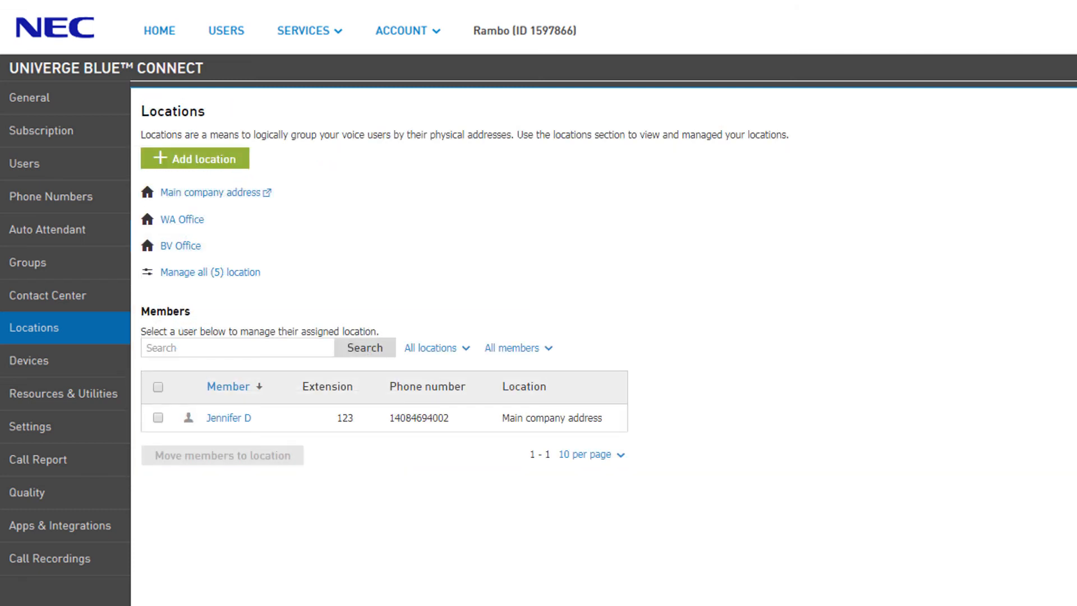
{"action": "left_click", "coordinate": [158, 418]}
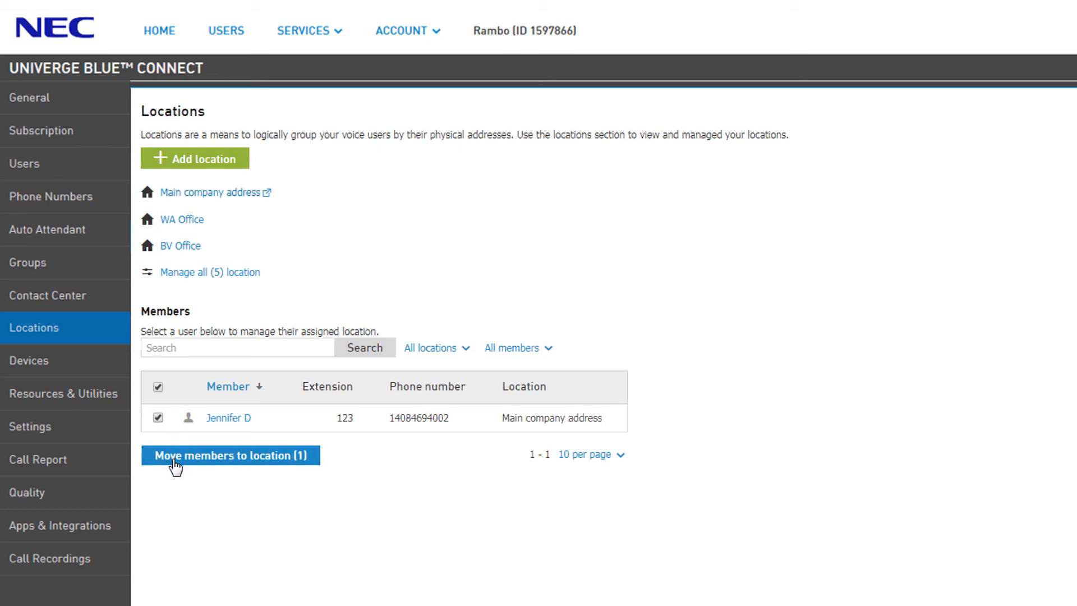
{"action": "left_click", "coordinate": [230, 455]}
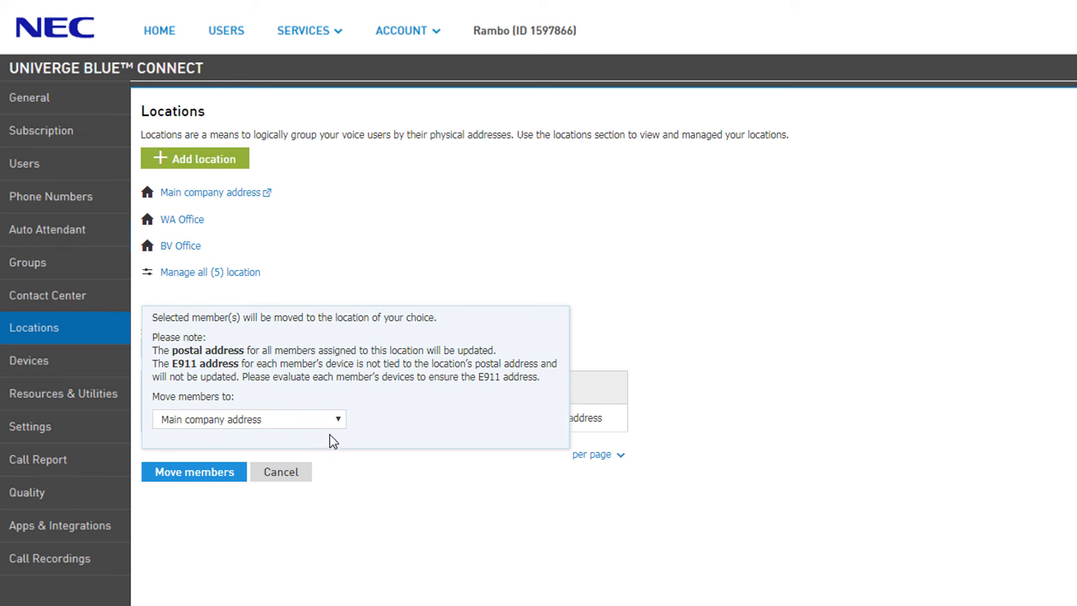
{"action": "left_click", "coordinate": [249, 419]}
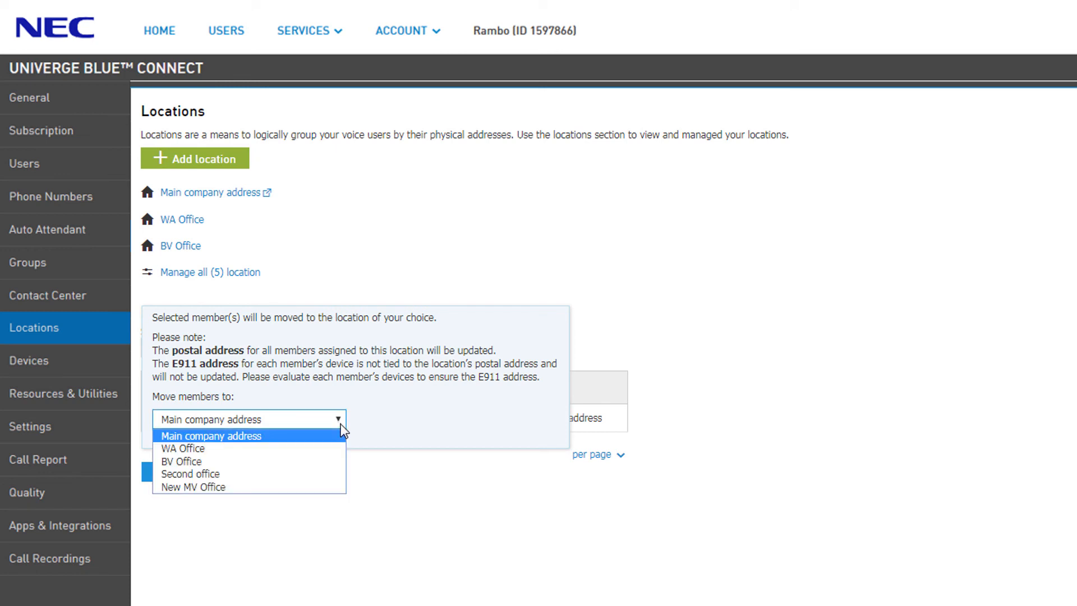
{"action": "mouse_move", "coordinate": [327, 496]}
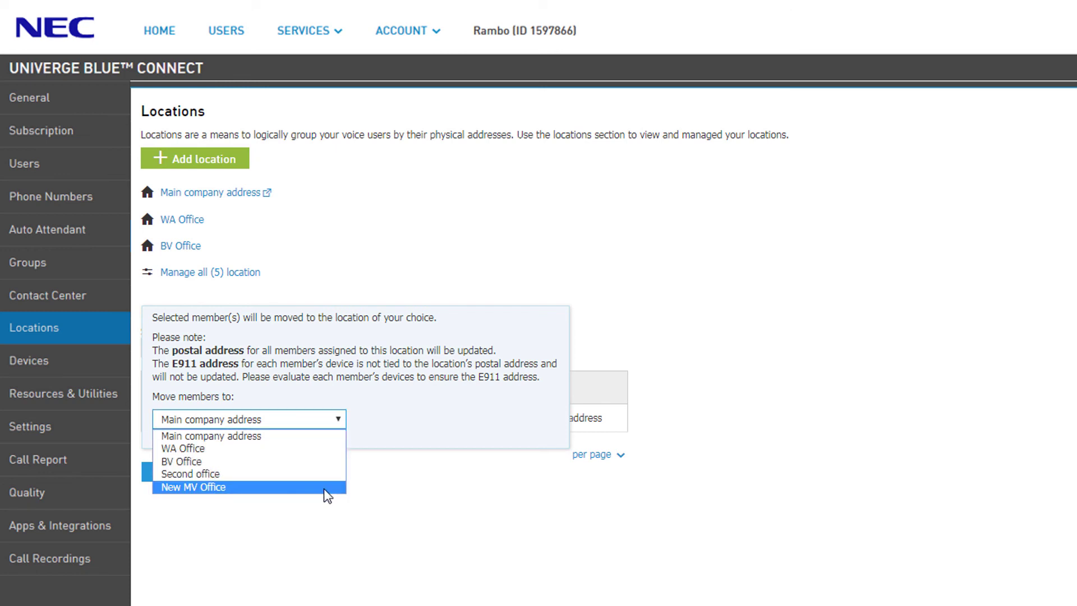
{"action": "left_click", "coordinate": [193, 486]}
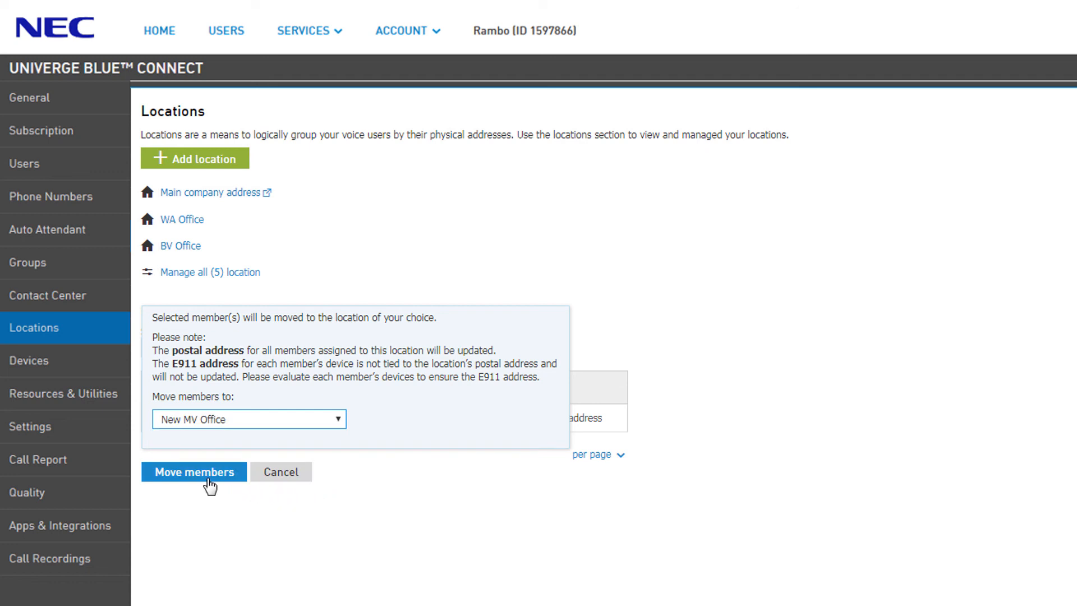
{"action": "left_click", "coordinate": [194, 471]}
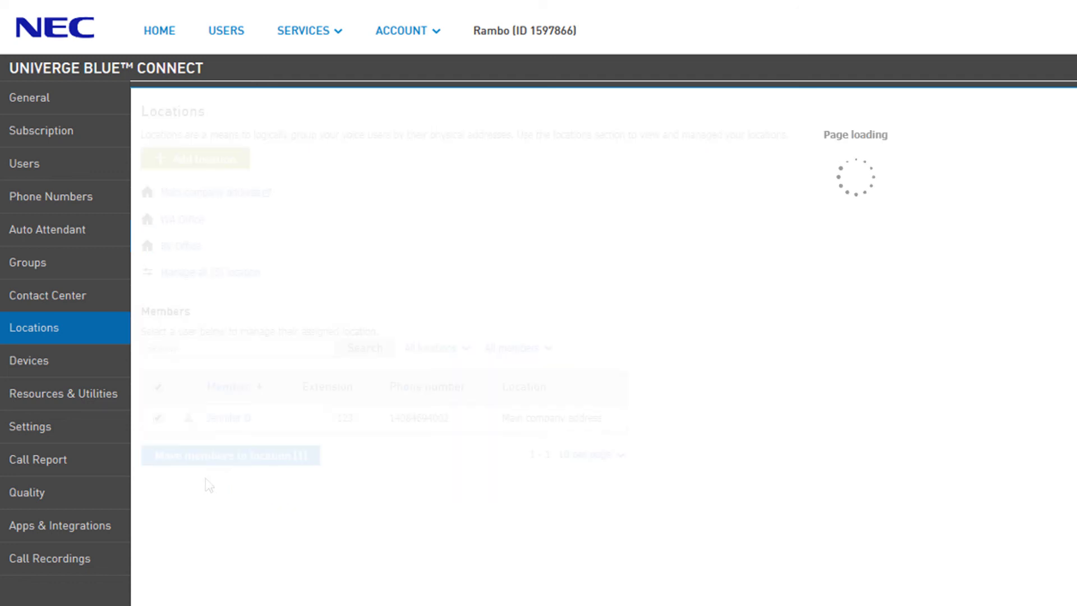